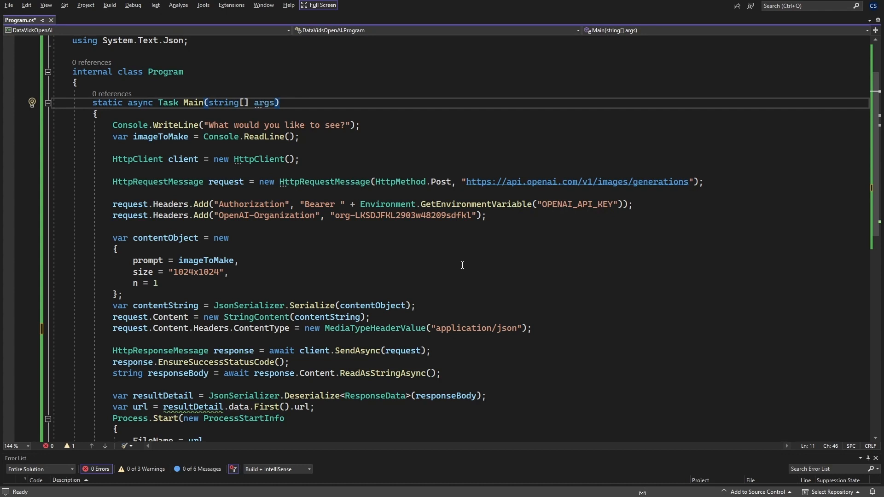
- Bring up the DataVidsOpenAI project's Properties page from Solution Explorer
double_click(577, 204)
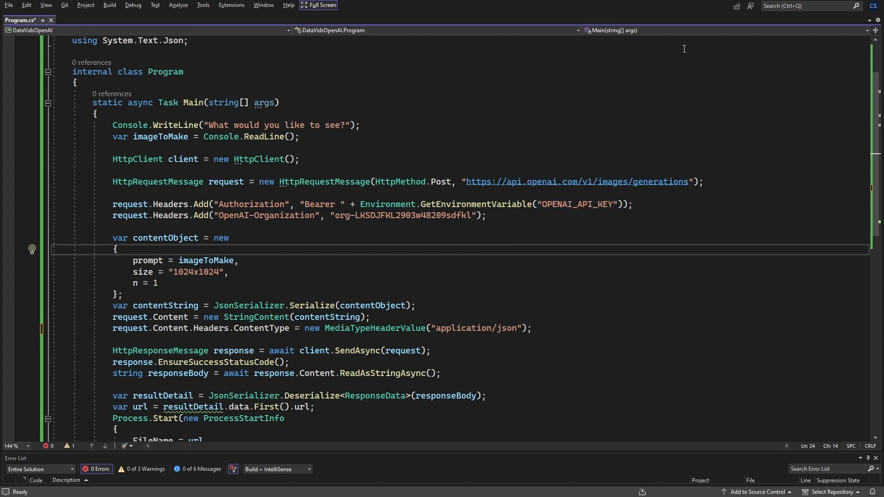
left_click(319, 6)
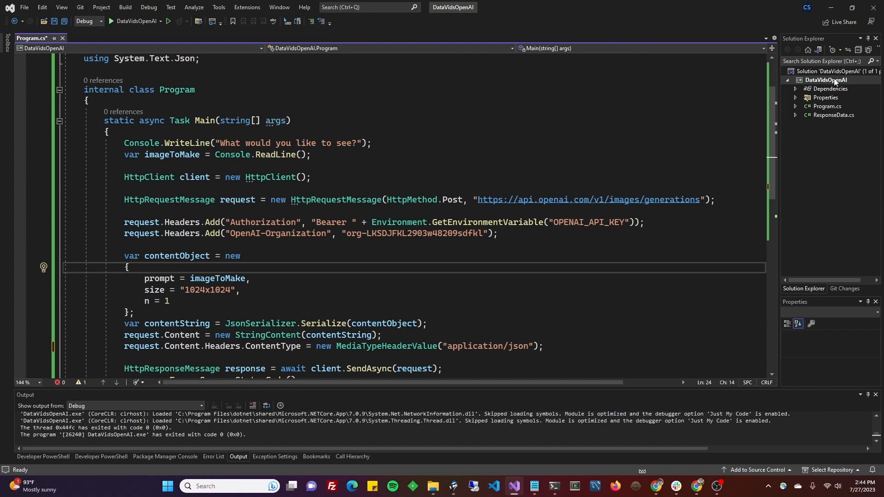
right_click(825, 80)
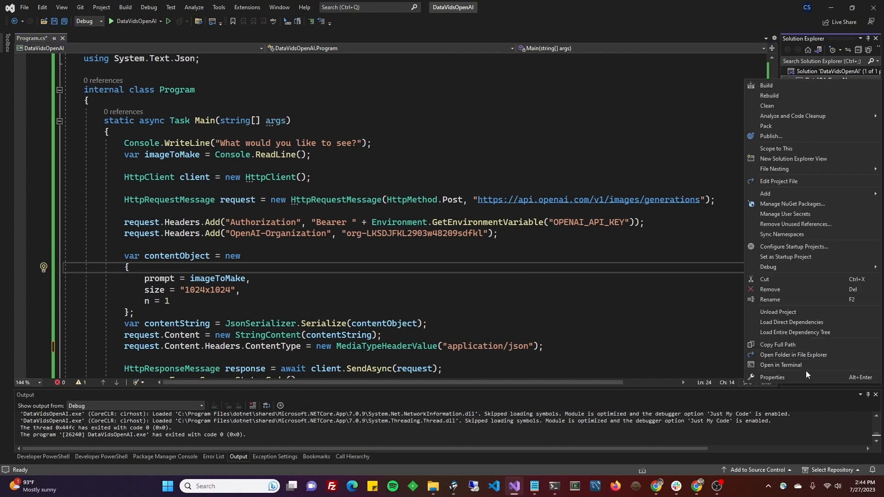
left_click(772, 380)
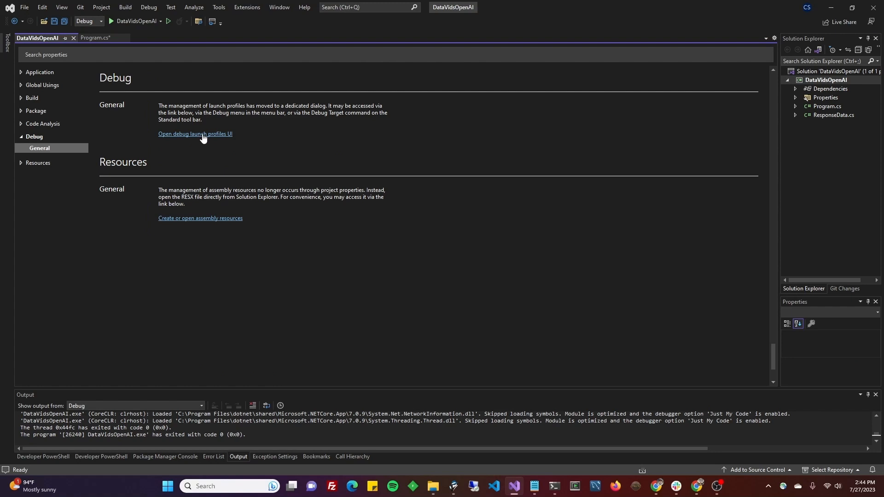
- Review the OPENAI_API_KEY environment variable in the debug launch profiles UI and close it
left_click(196, 135)
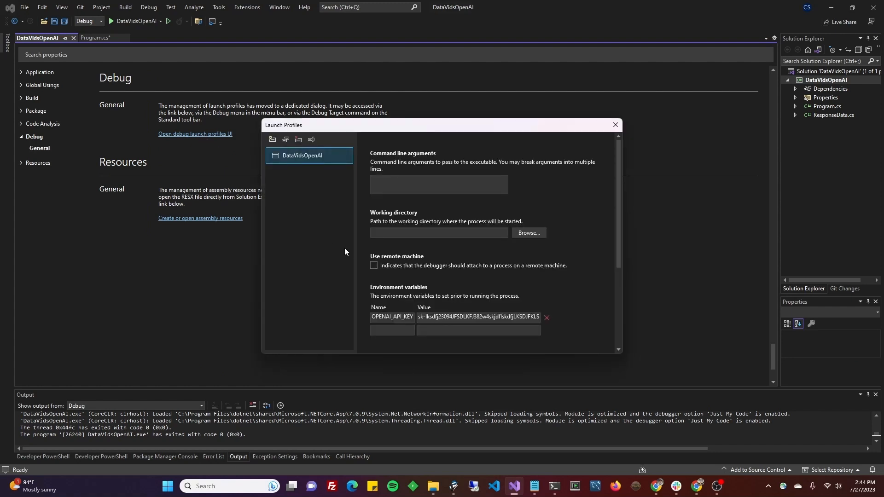
left_click(391, 316)
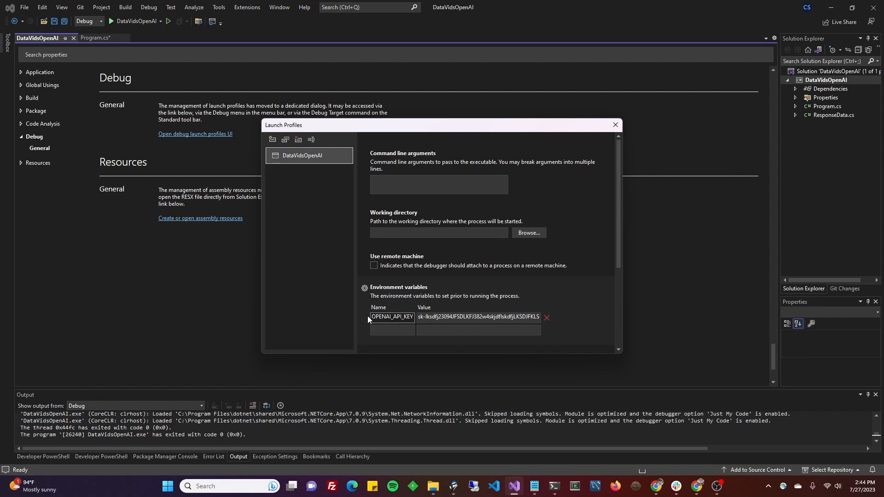
double_click(380, 317)
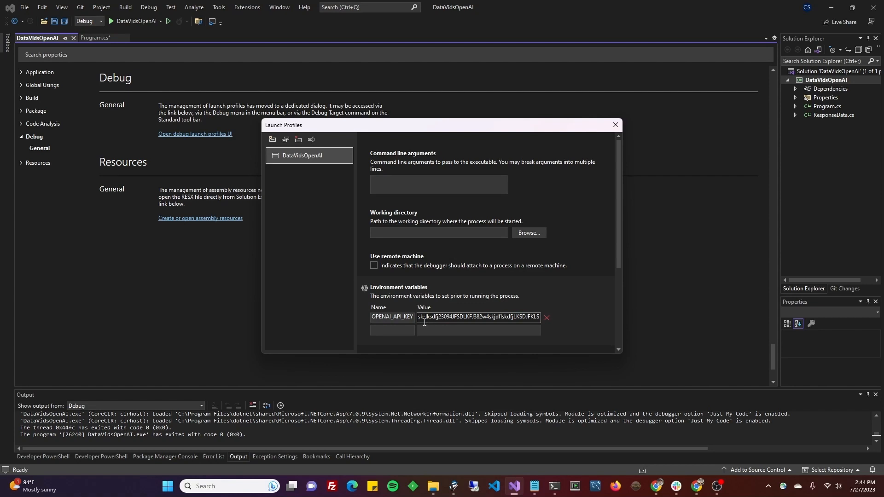
triple_click(478, 316)
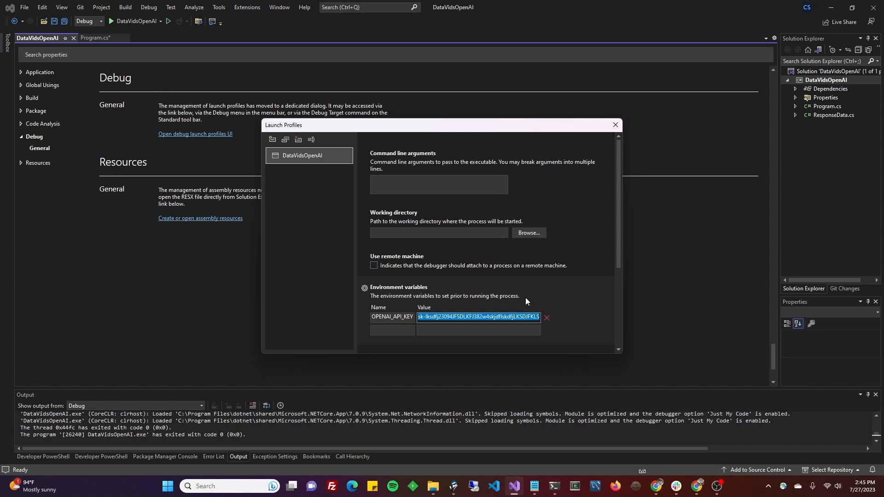
mouse_move(433, 324)
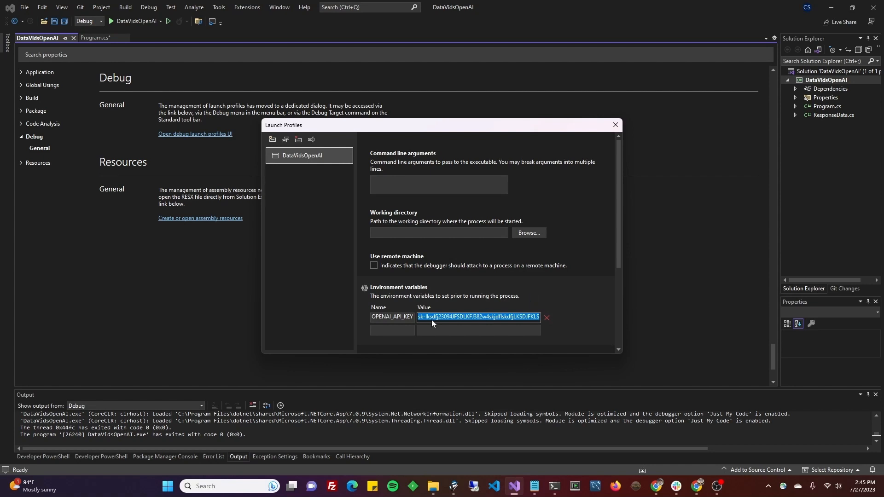
mouse_move(472, 322)
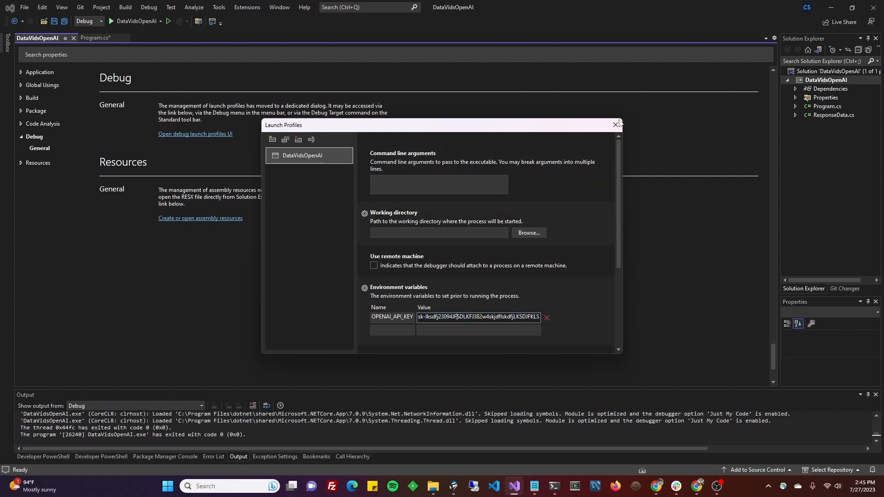
left_click(614, 124)
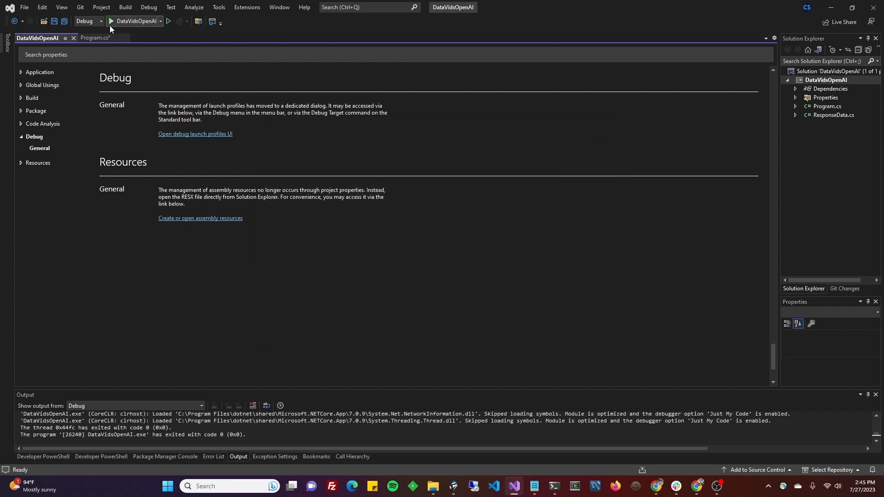
- Return to Program.cs and inspect the HttpClient and HttpRequestMessage lines
left_click(91, 37)
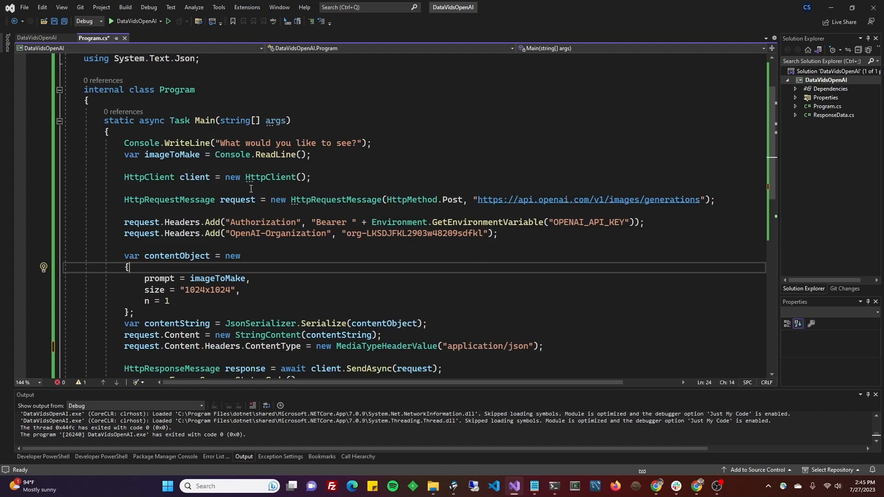
mouse_move(286, 216)
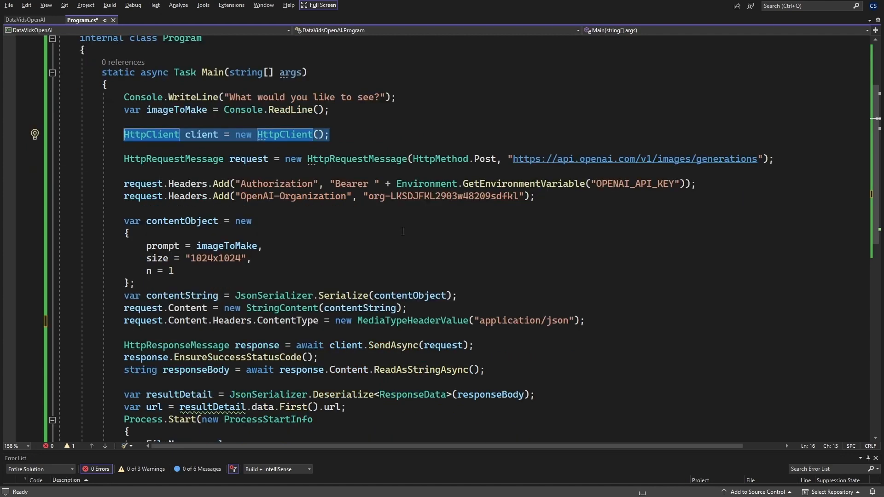
left_click(307, 158)
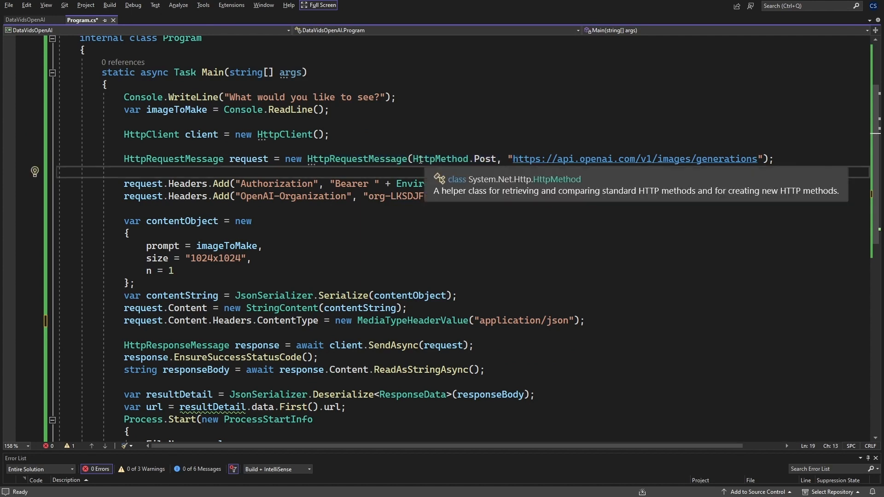
double_click(455, 159)
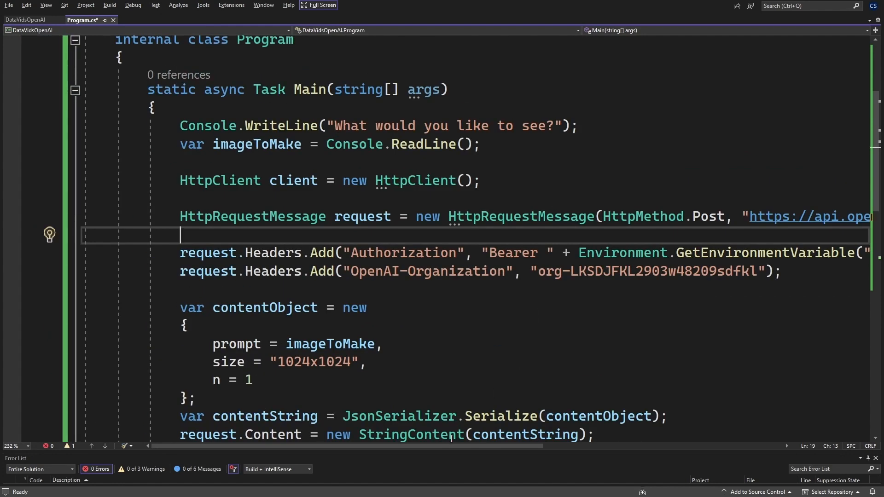
scroll("right", 3)
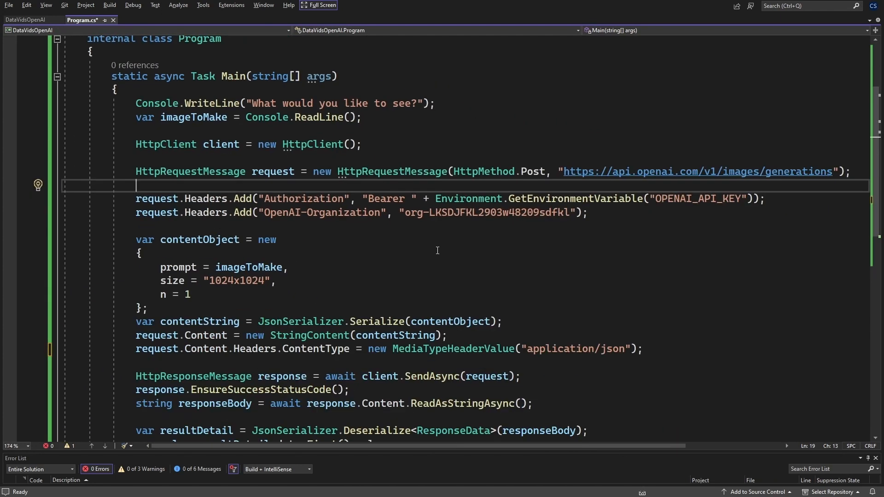
mouse_move(436, 199)
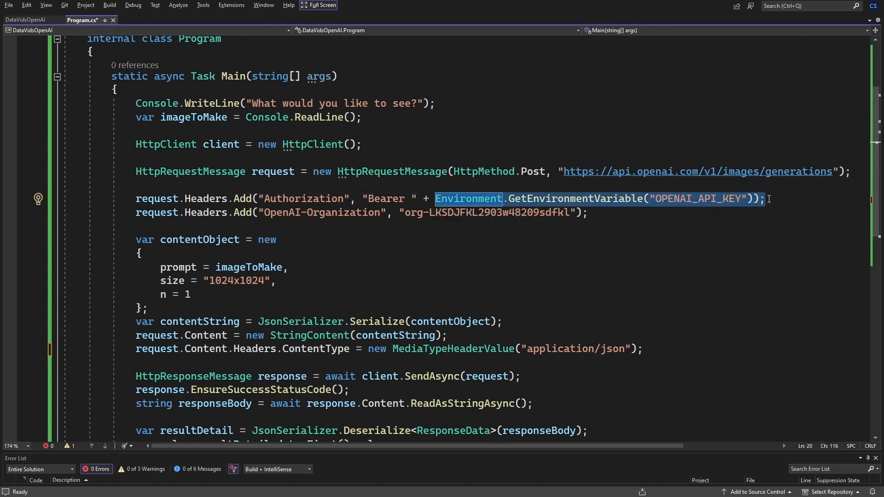
left_click(600, 255)
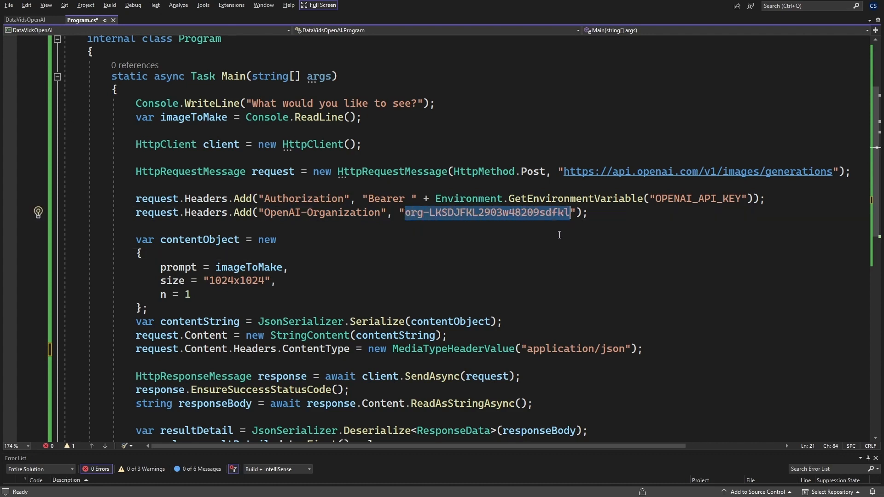
mouse_move(550, 245)
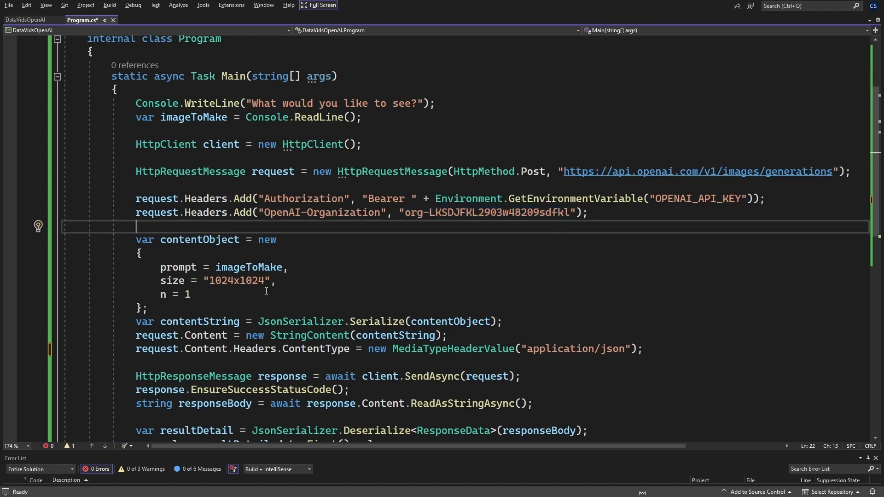
left_click_drag(135, 227, 158, 294)
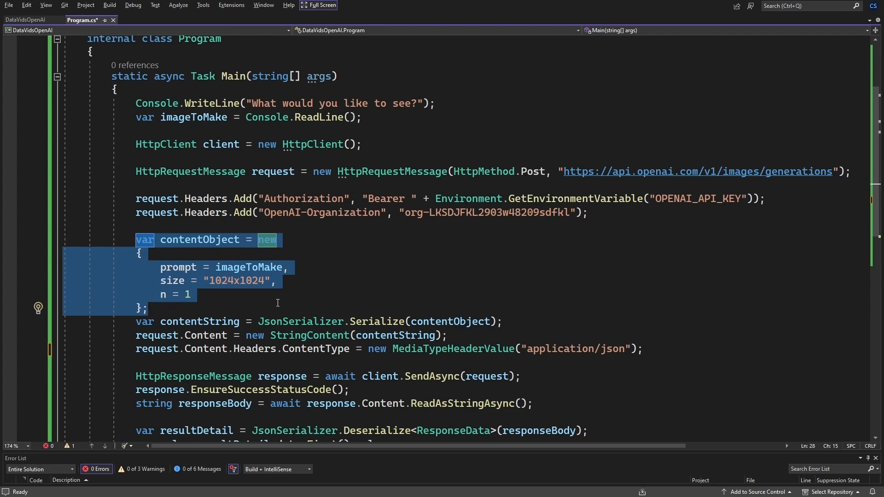
double_click(178, 268)
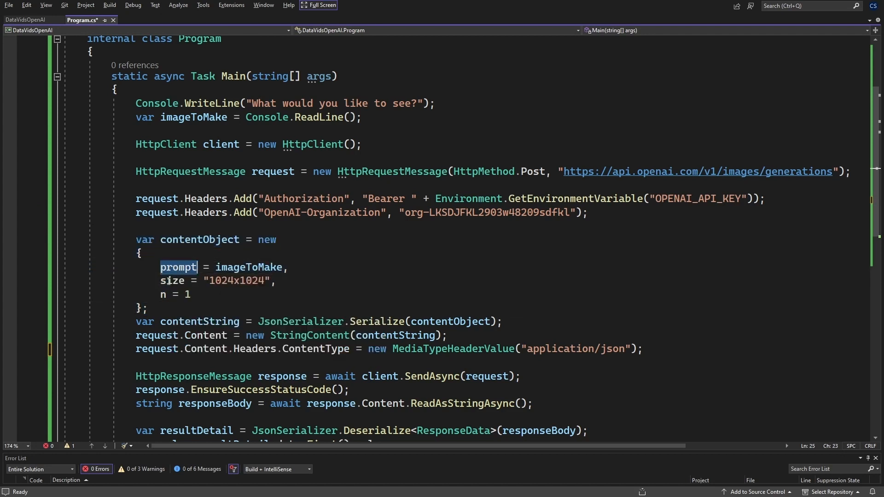
left_click(163, 294)
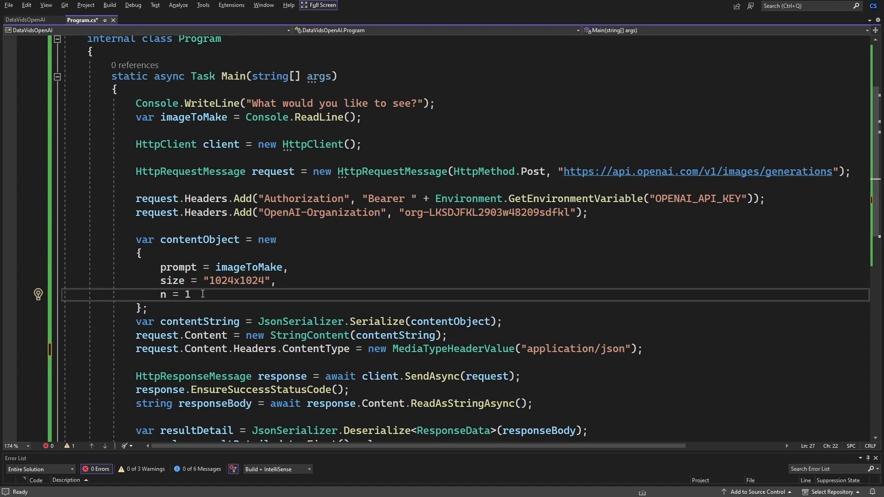
double_click(235, 280)
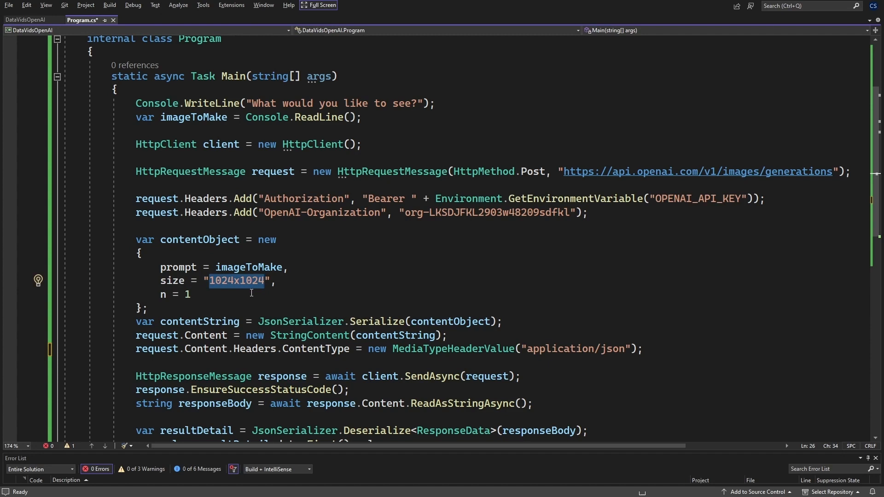
mouse_move(247, 296)
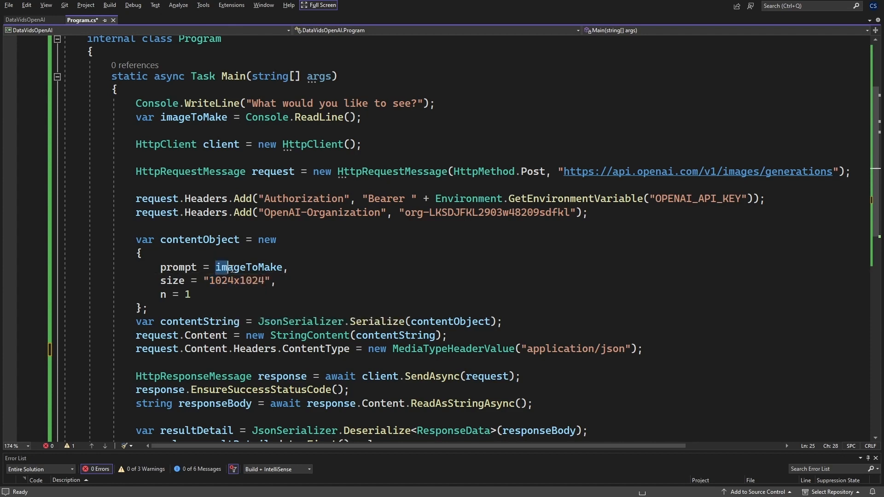
double_click(250, 267)
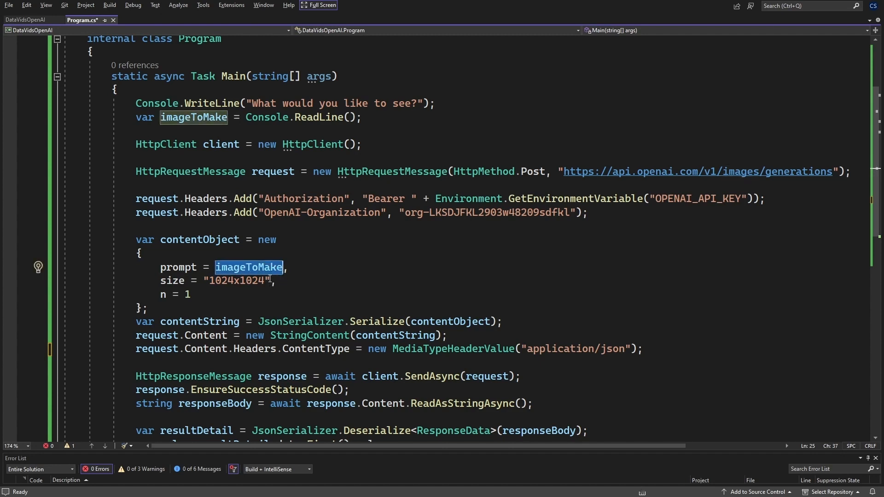
double_click(178, 267)
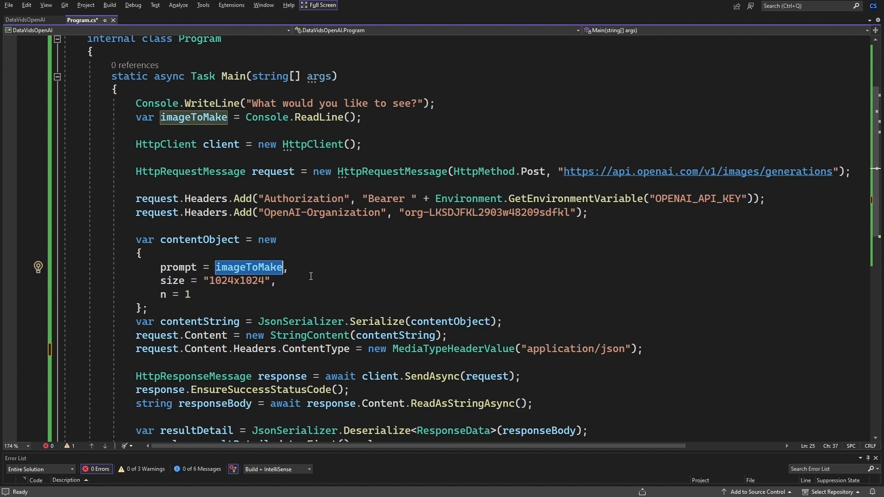
scroll("down", 3)
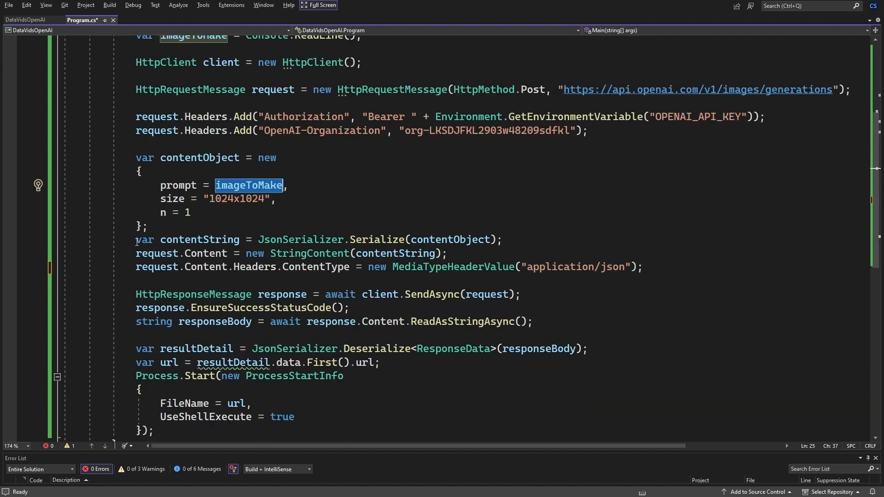
- Highlight the prompt, size and n properties, then view ResponseData.cs with UrlObj and ResponseData
triple_click(316, 239)
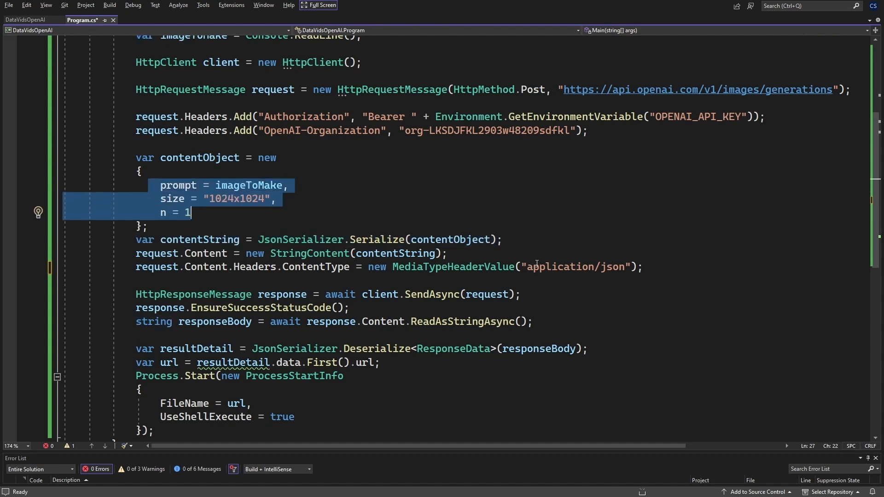
double_click(575, 267)
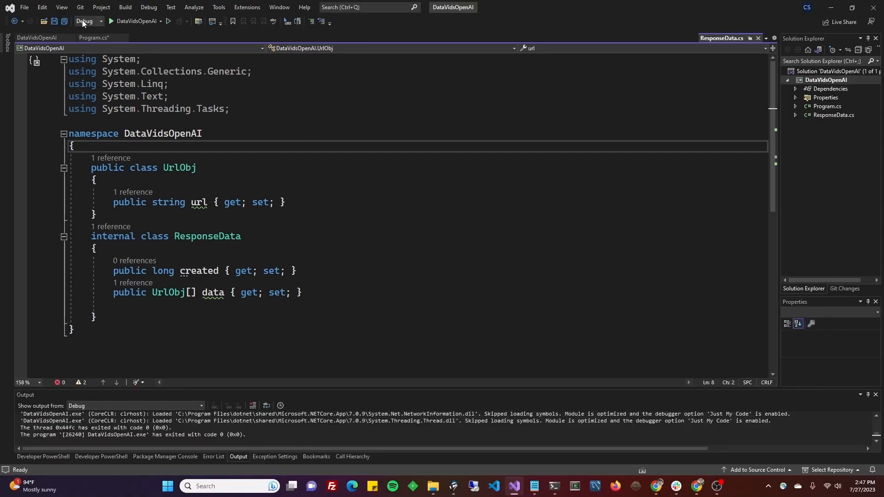
- Back in Program.cs, highlight resultDetail.data.First().url and the ProcessStartInfo that opens it
left_click(91, 37)
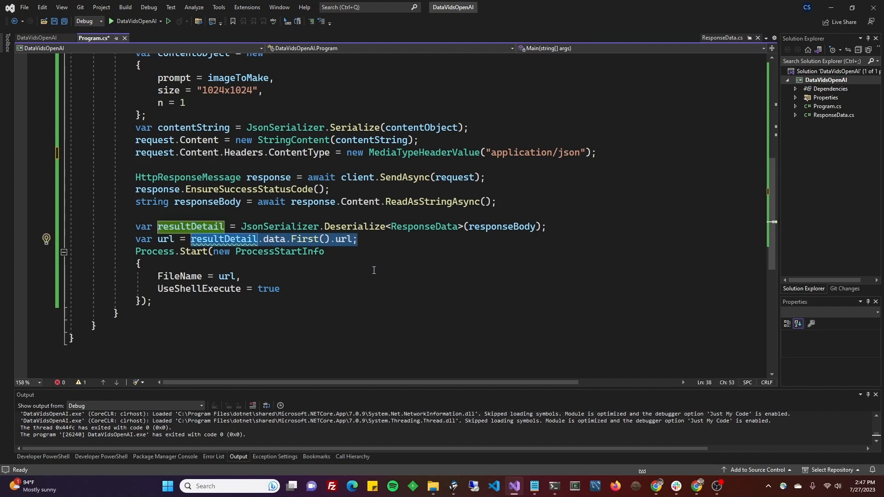
left_click(139, 264)
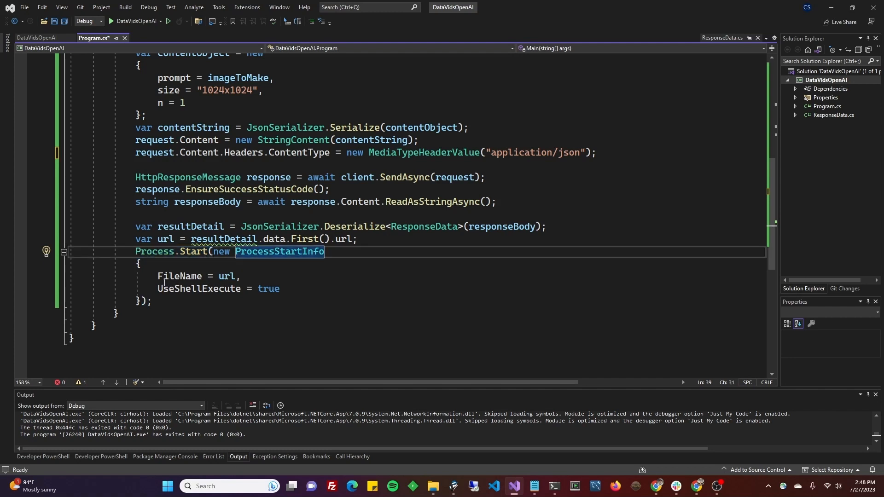
double_click(279, 251)
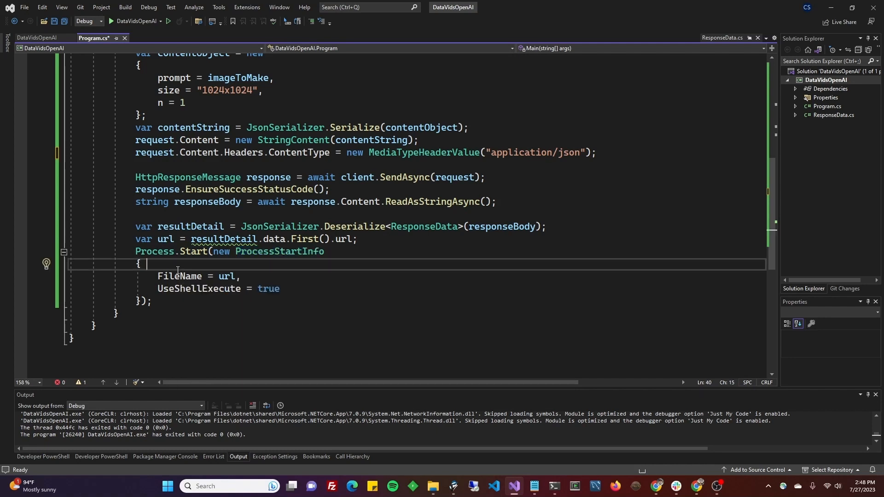
double_click(226, 276)
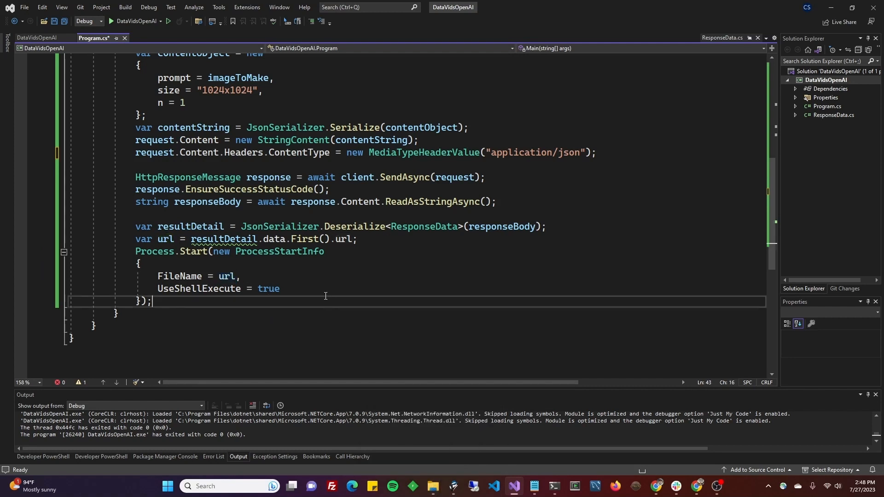
mouse_move(199, 288)
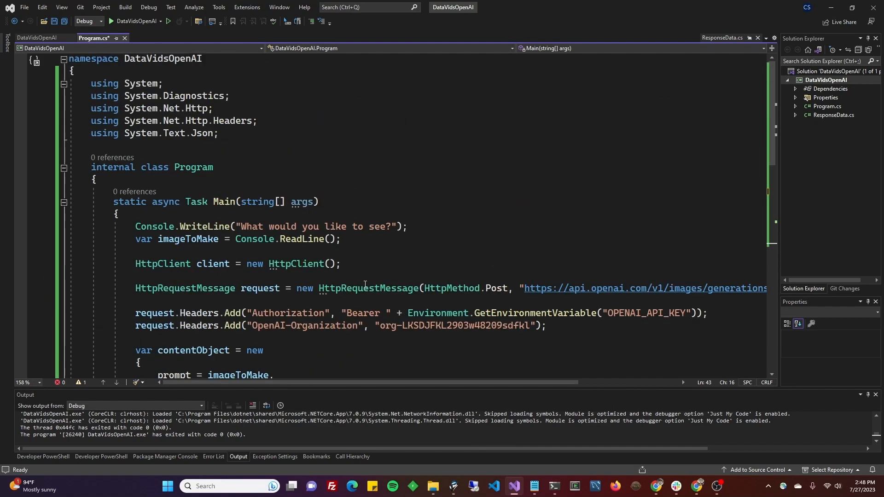
- Run the console app and enter the prompt 'praying horse'
left_click(168, 21)
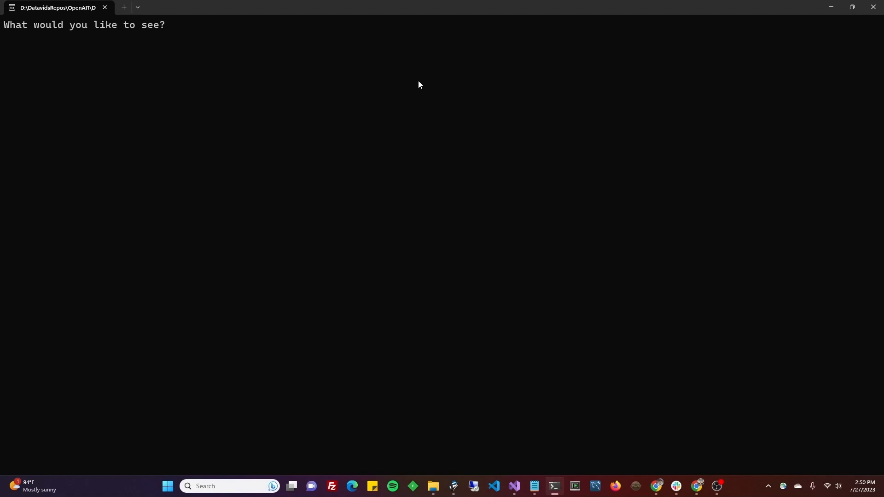
type("praying")
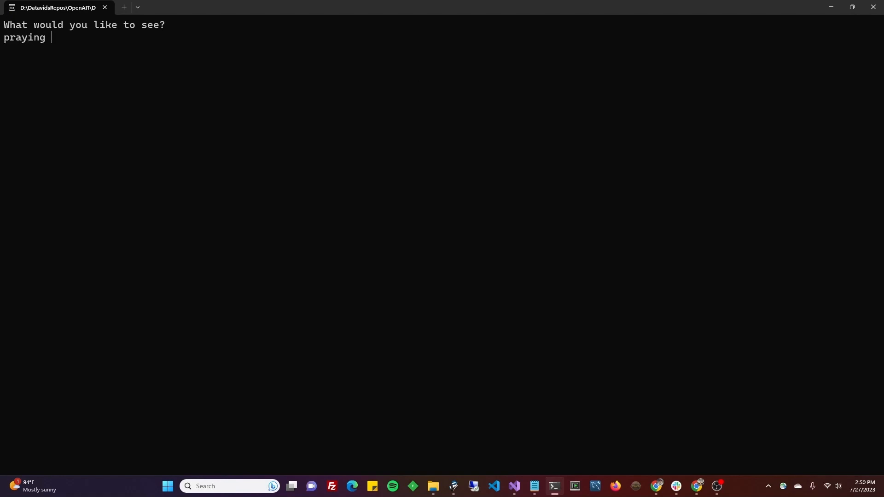
type("horse")
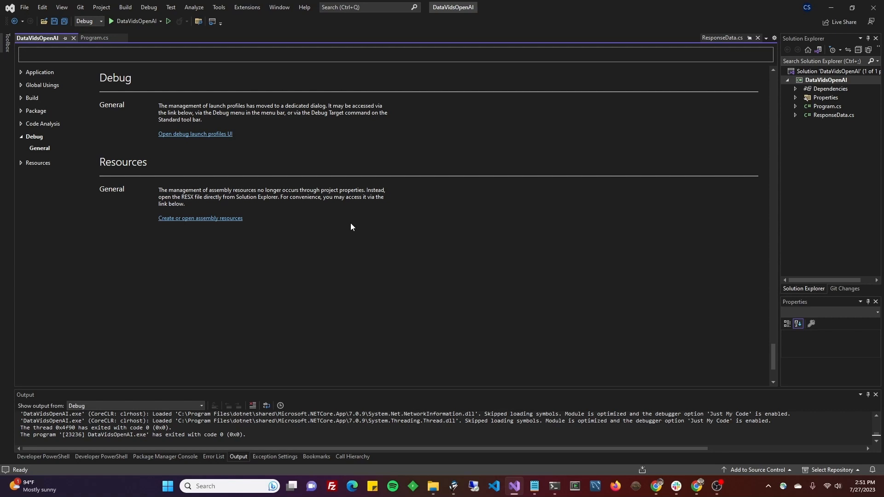
mouse_move(182, 137)
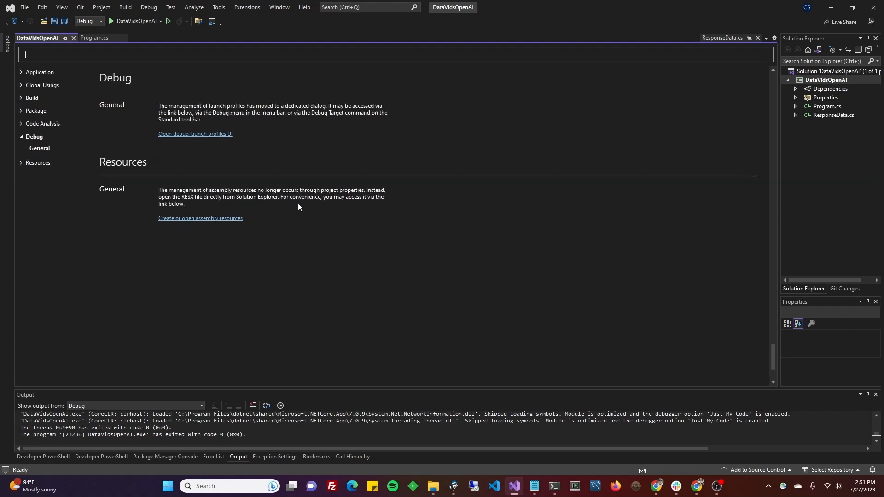
mouse_move(304, 213)
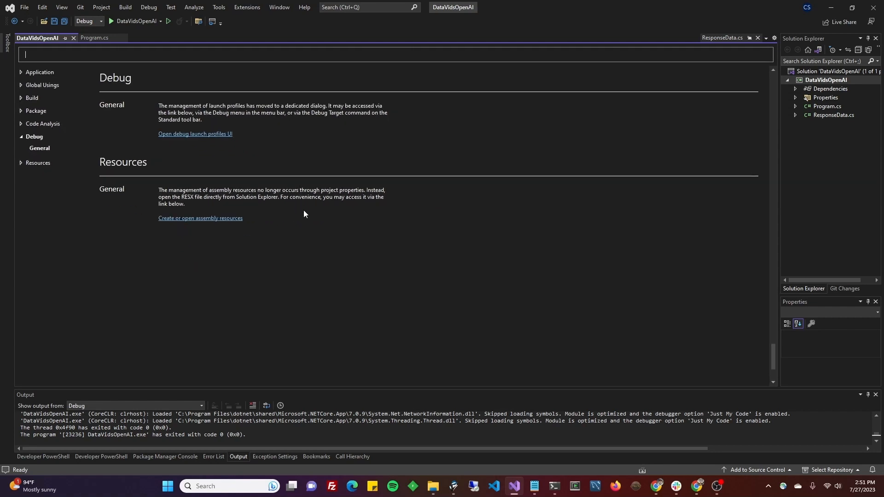